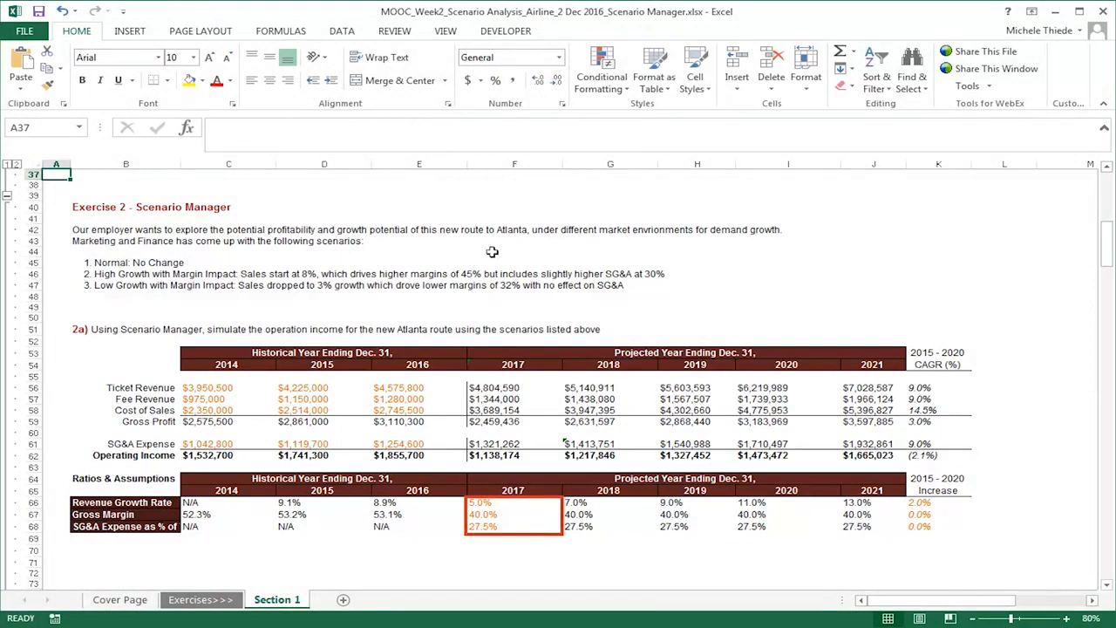
Select the 2017 assumption cells F66:F68 and open Scenario Manager from What-If Analysis.
click(514, 502)
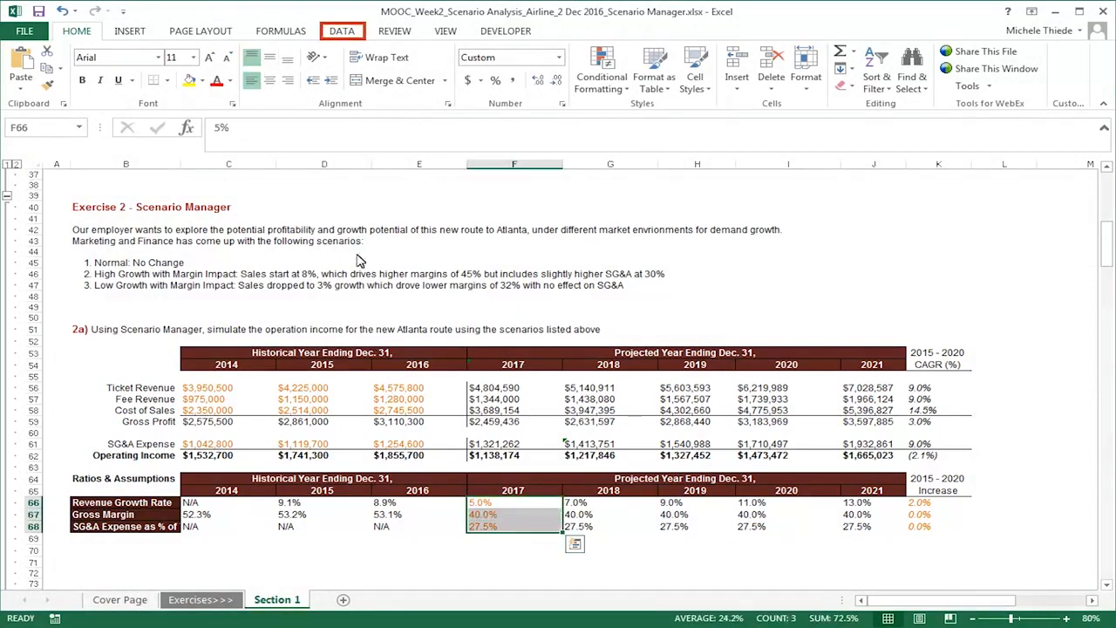
click(342, 31)
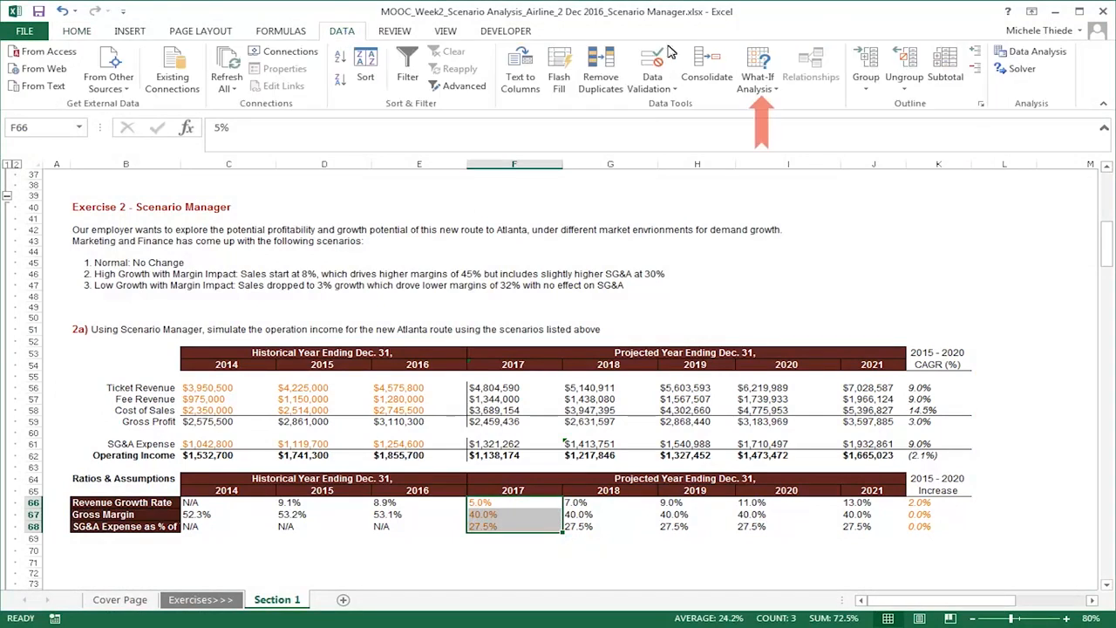
click(757, 70)
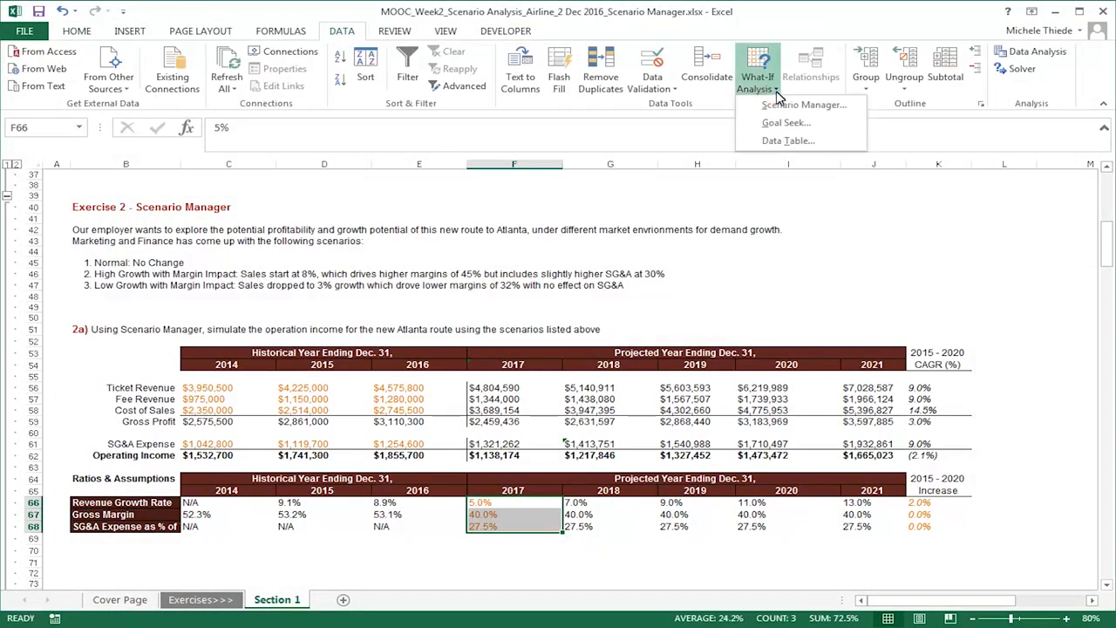
click(804, 103)
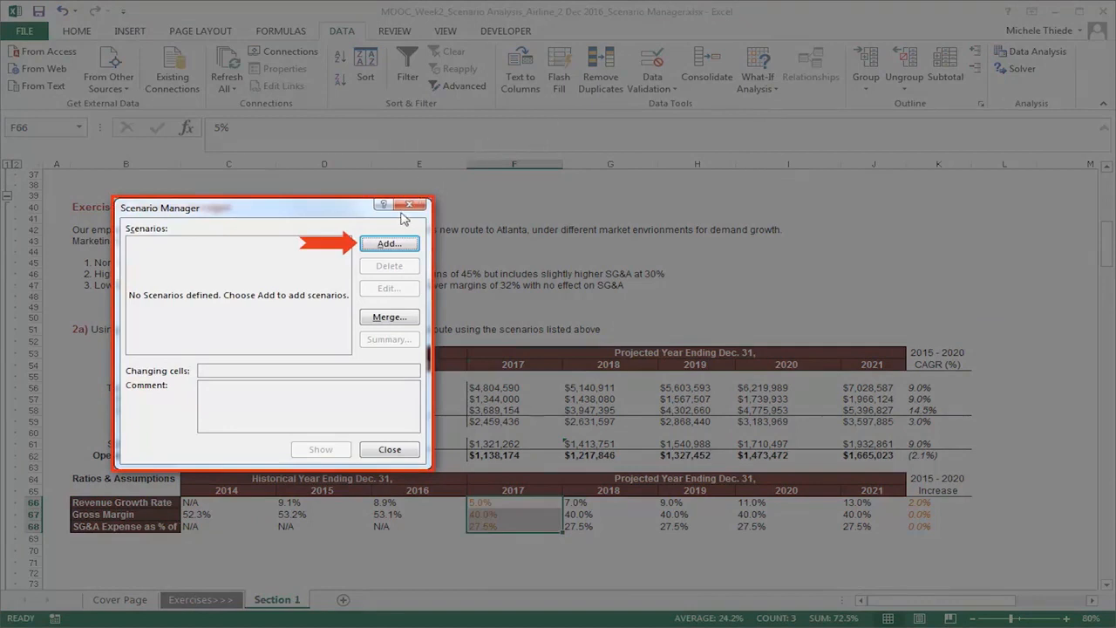
Add a new scenario named 'Baseline' with changing cells F66:F68.
click(389, 243)
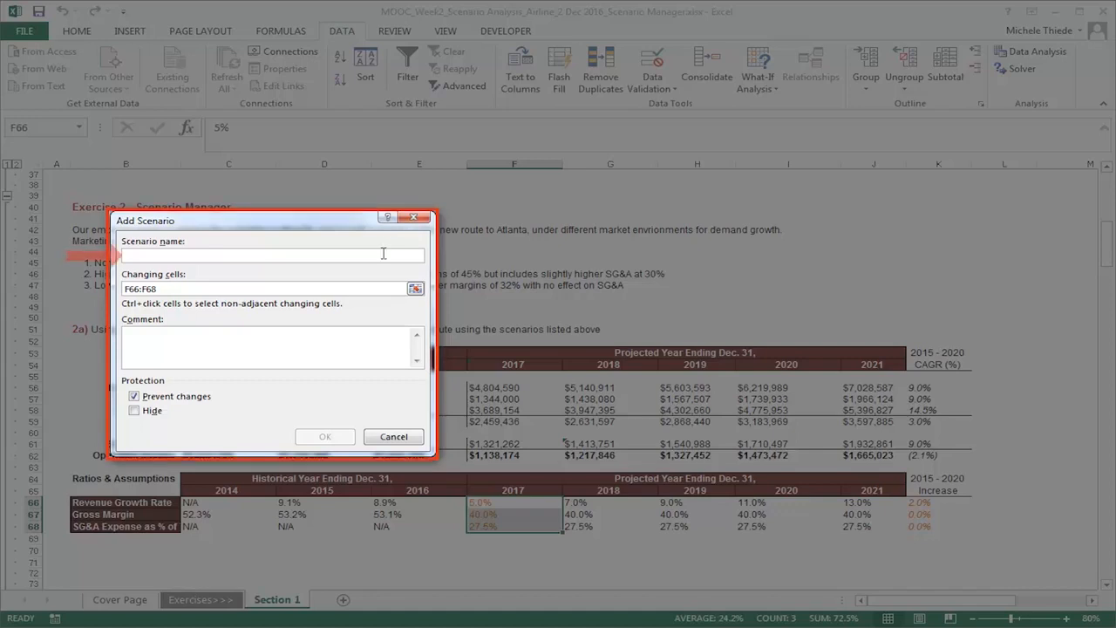
text(Baseline)
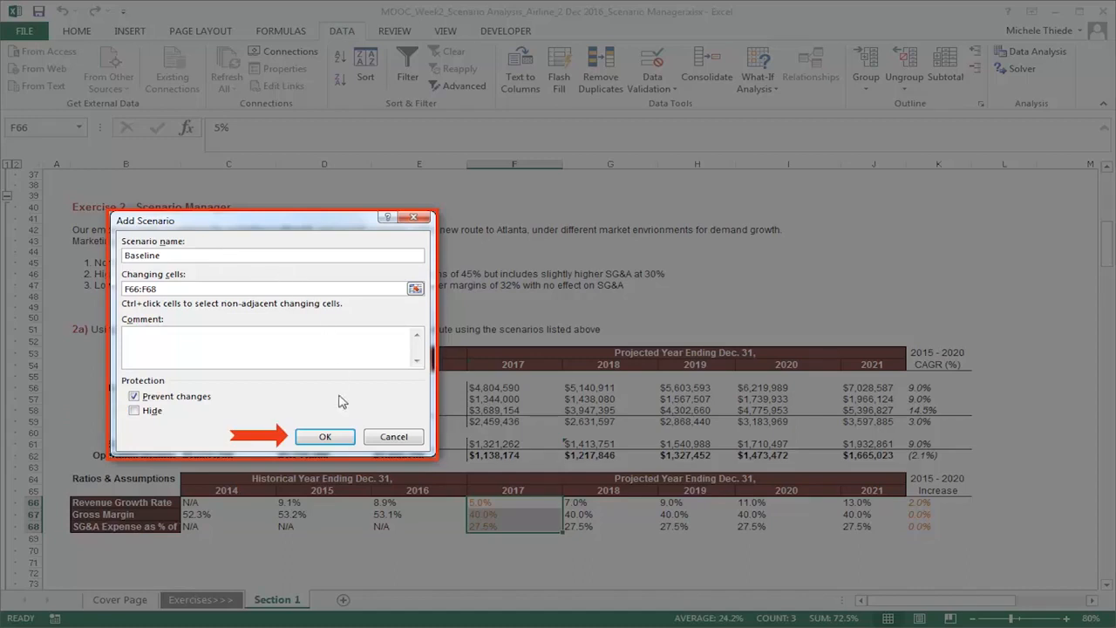
Save the Baseline scenario with the current values 0.05, 0.4 and 0.275.
click(325, 436)
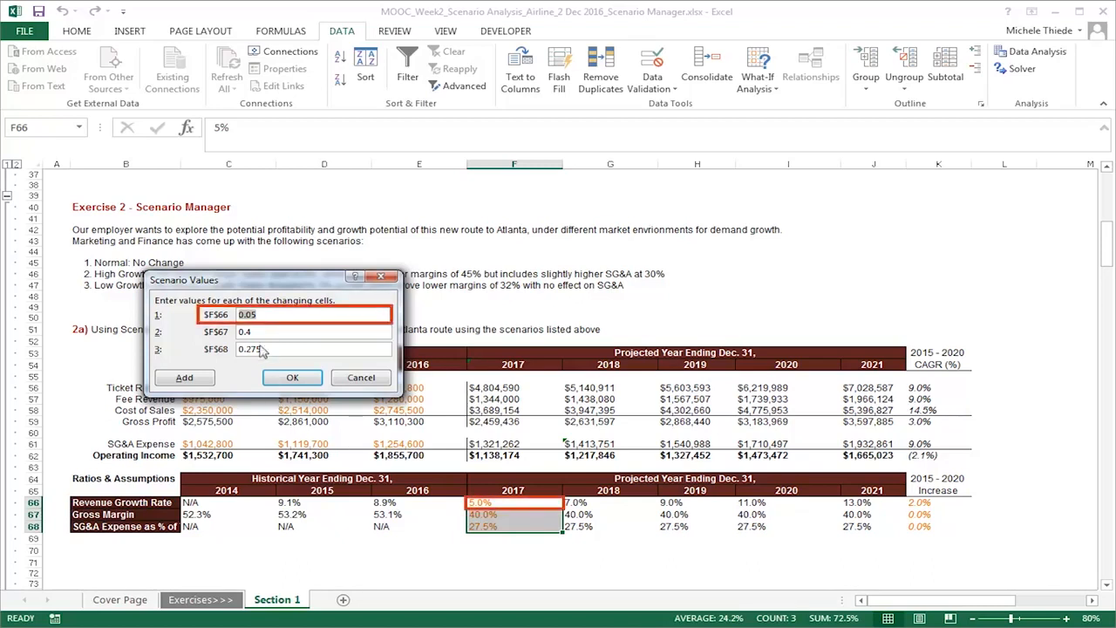
click(314, 332)
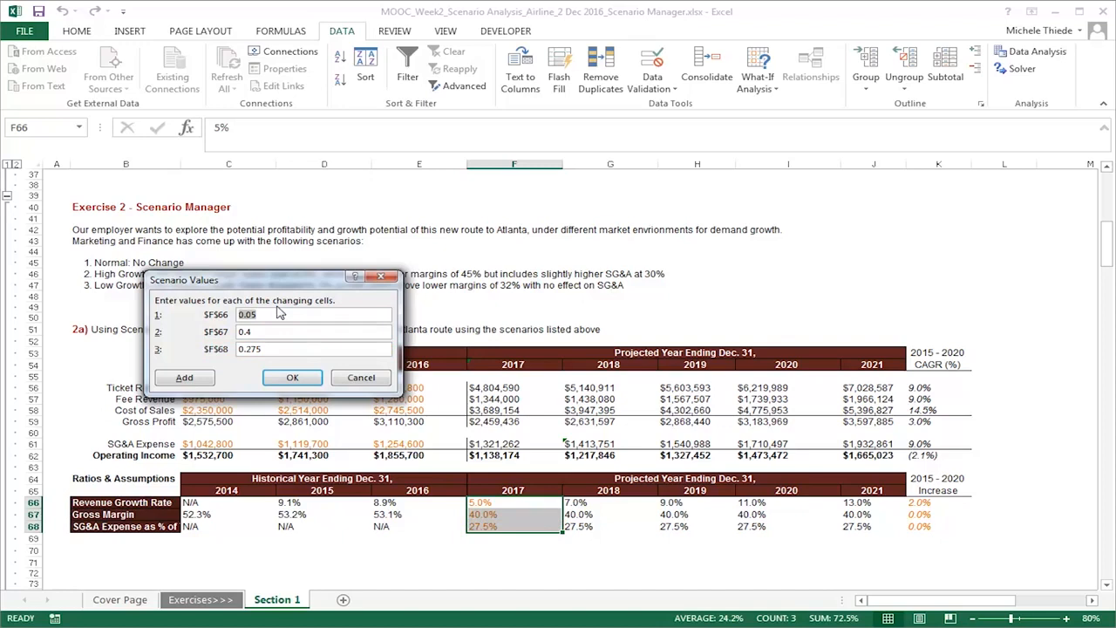
click(292, 377)
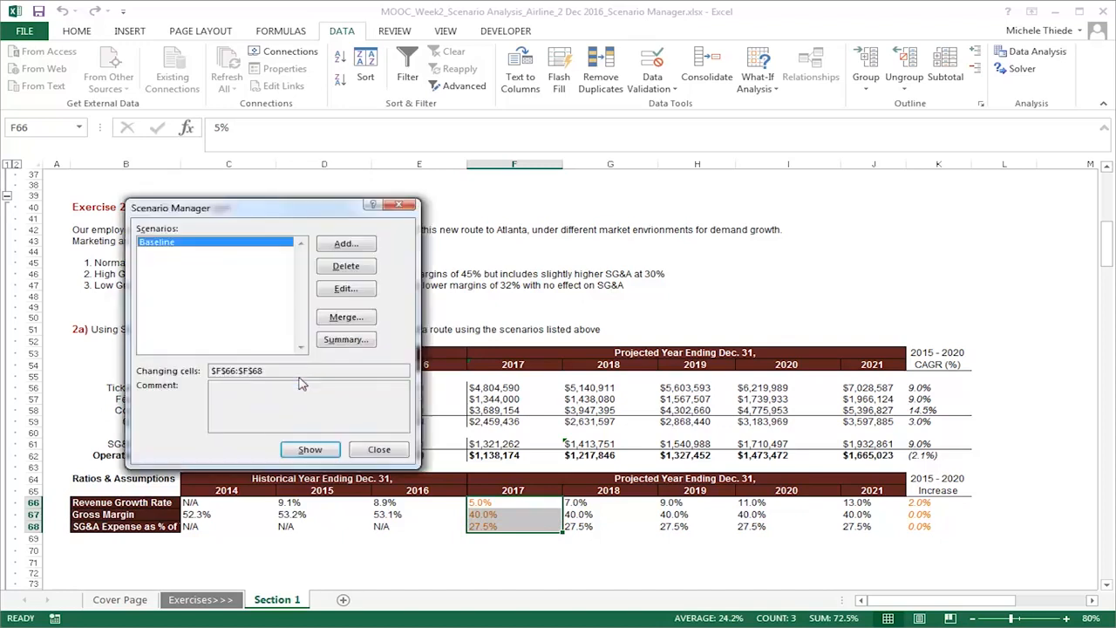
mouse_move(292, 381)
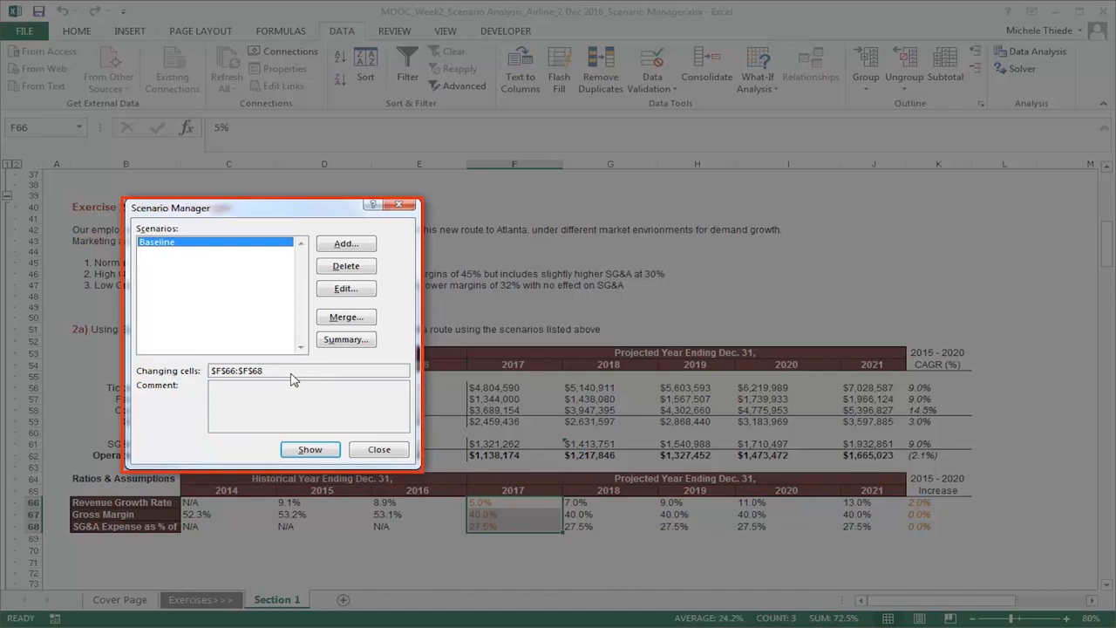
Add a second scenario named 'High Growth with Margin Impact' on F66:F68.
click(346, 243)
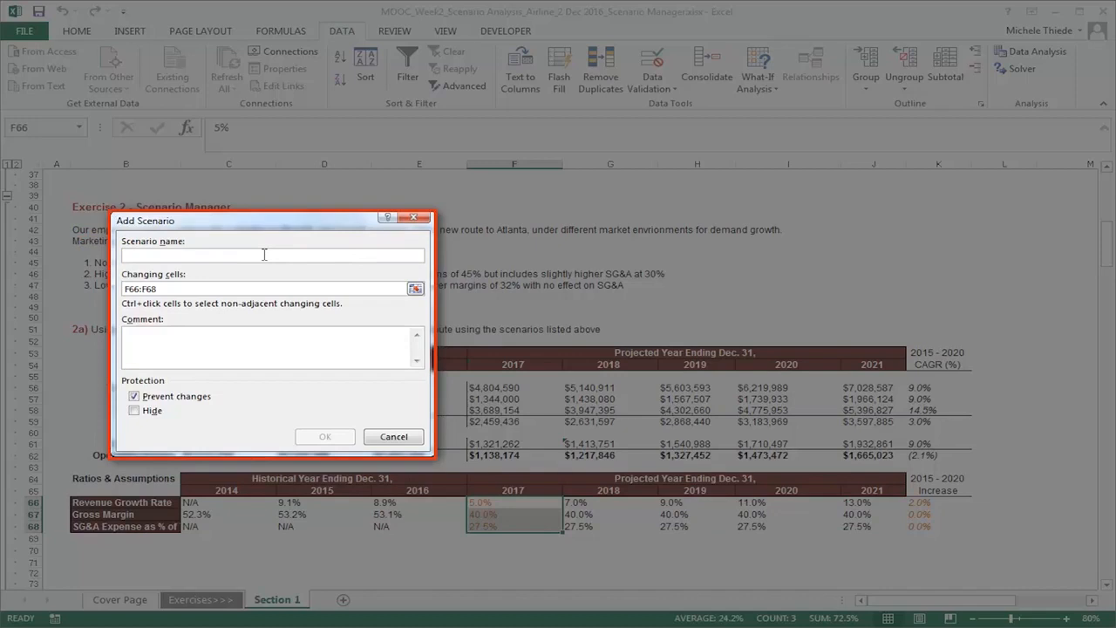
text(High Growth with Margin)
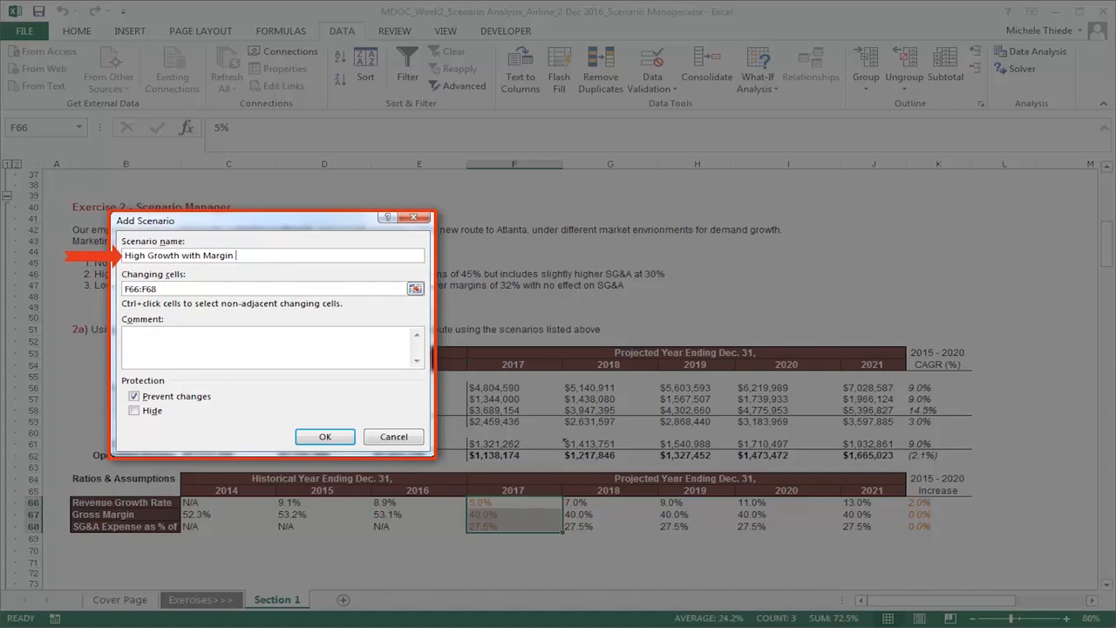
text(Impact)
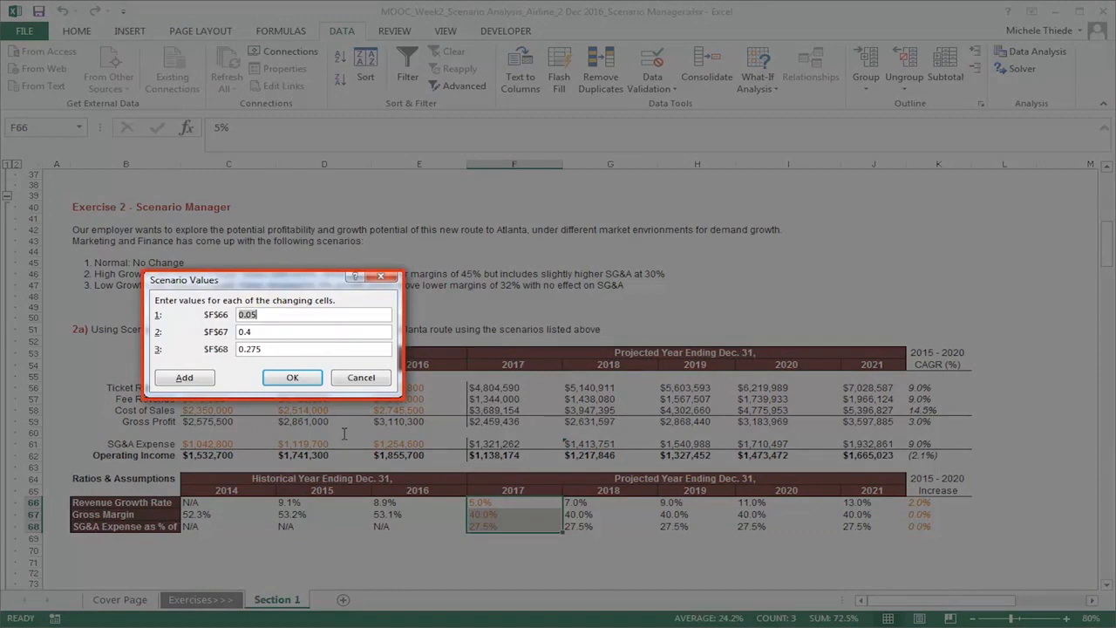
Enter High Growth values 0.08, 0.45 and 0.3 for F66:F68 and save.
click(314, 314)
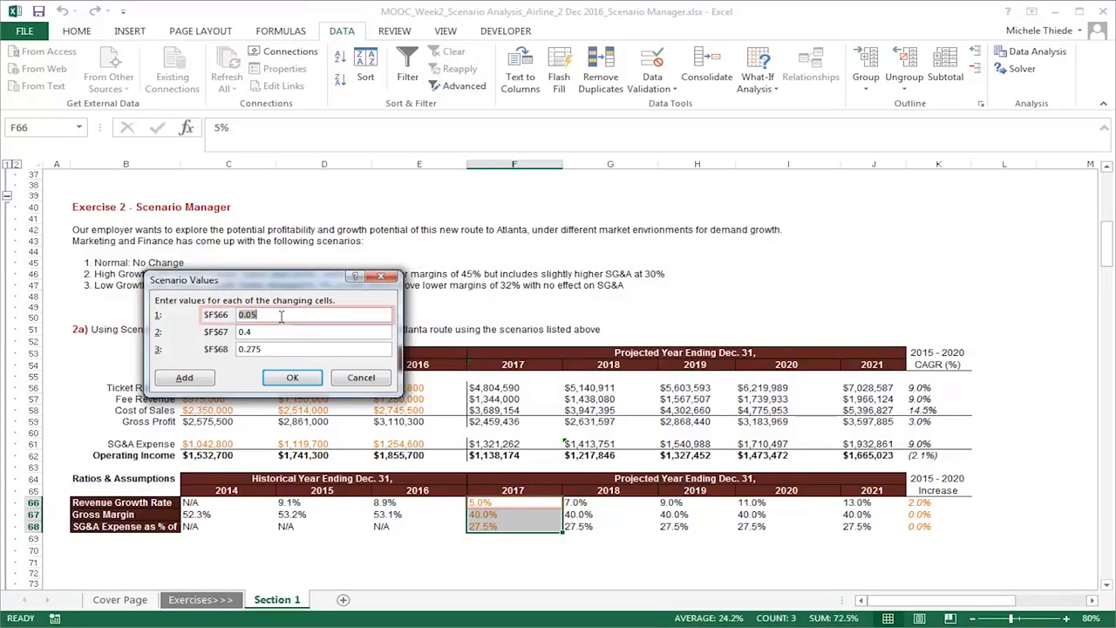
click(296, 314)
text(0.08)
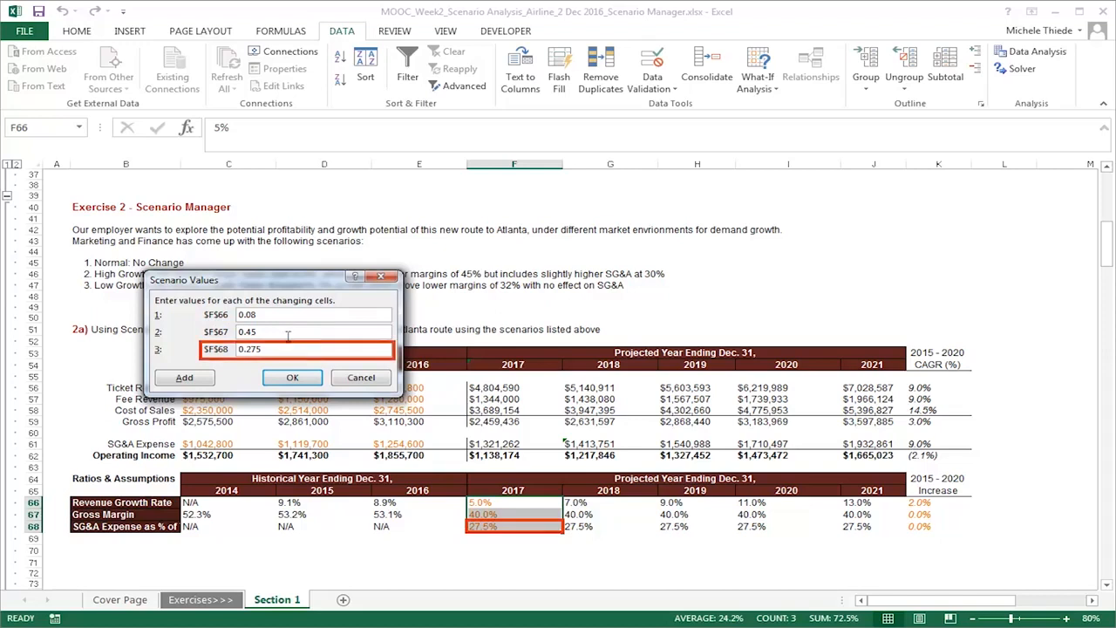
text(0.3)
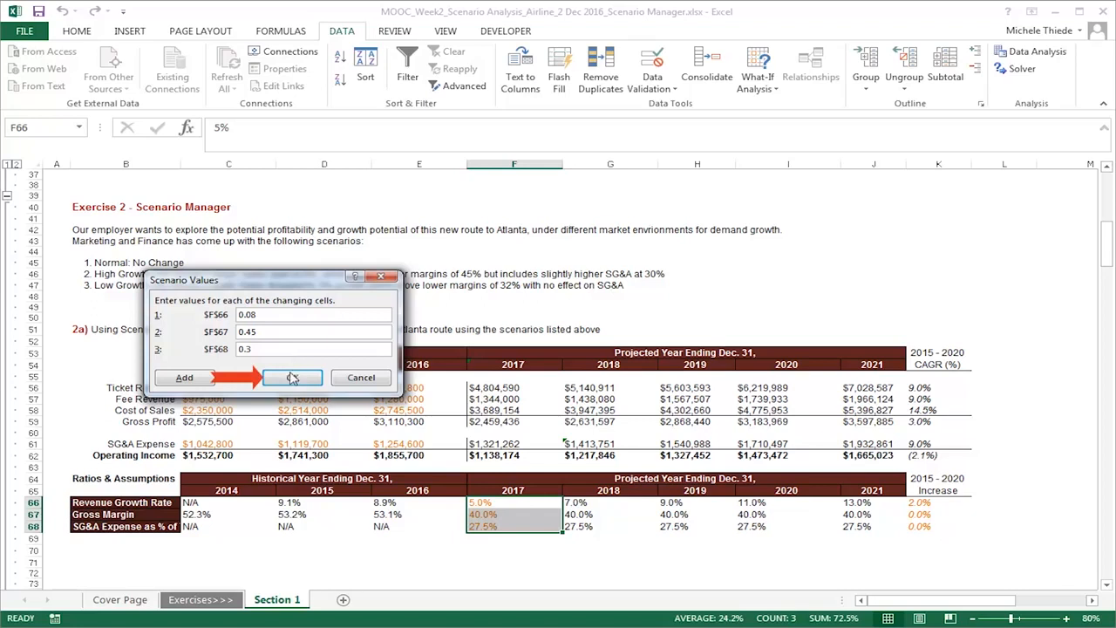
click(293, 377)
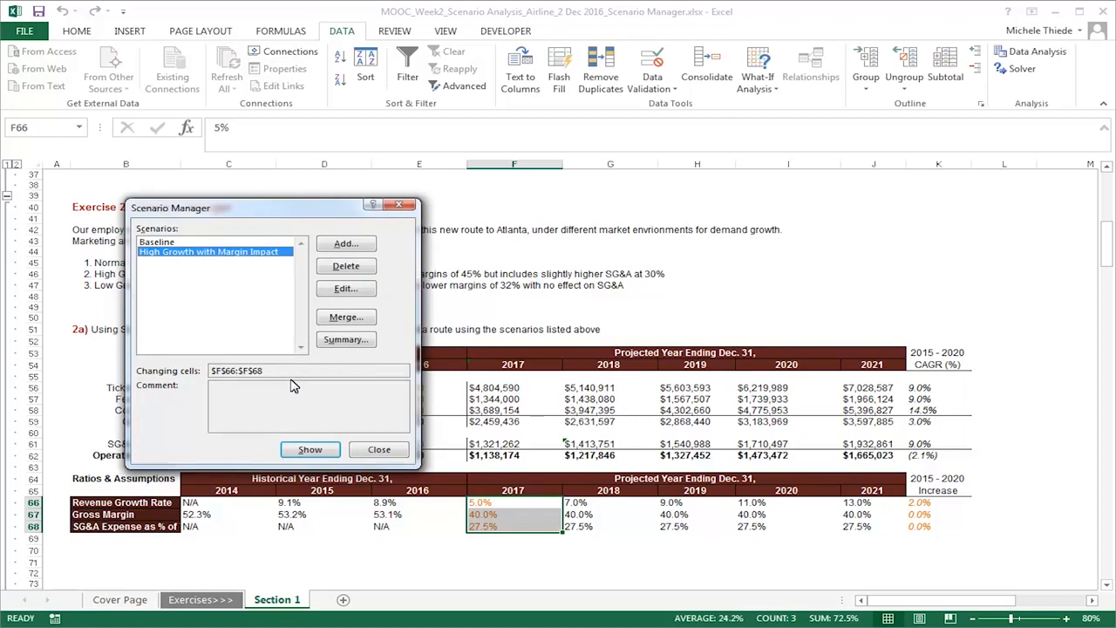
mouse_move(265, 328)
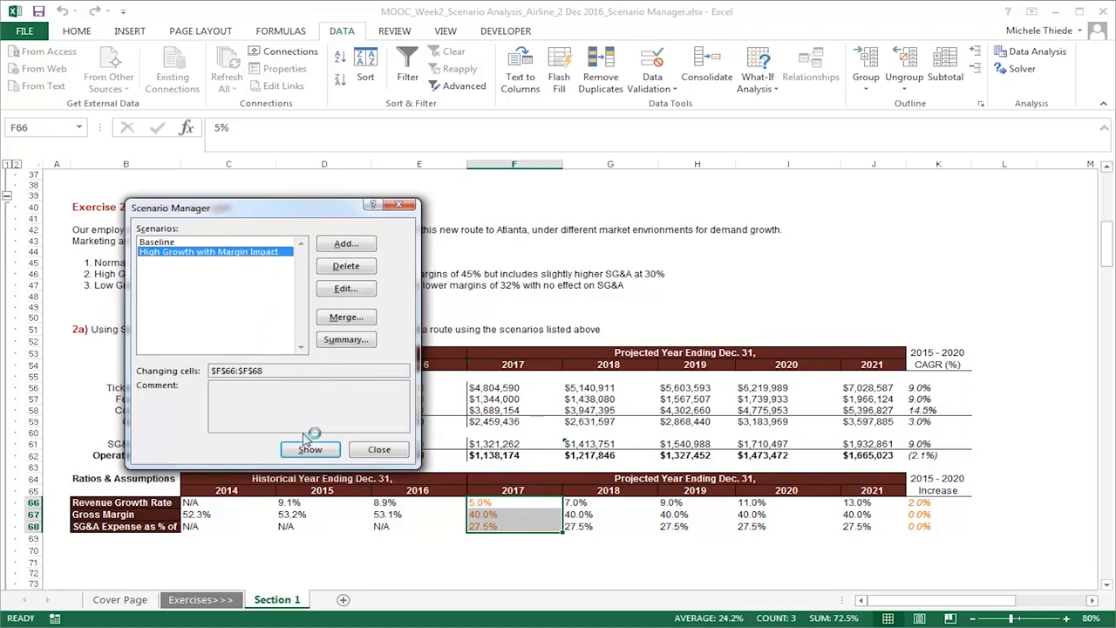
Show High Growth, then show Baseline to restore 5%, 40% and 27.5% inputs.
click(309, 449)
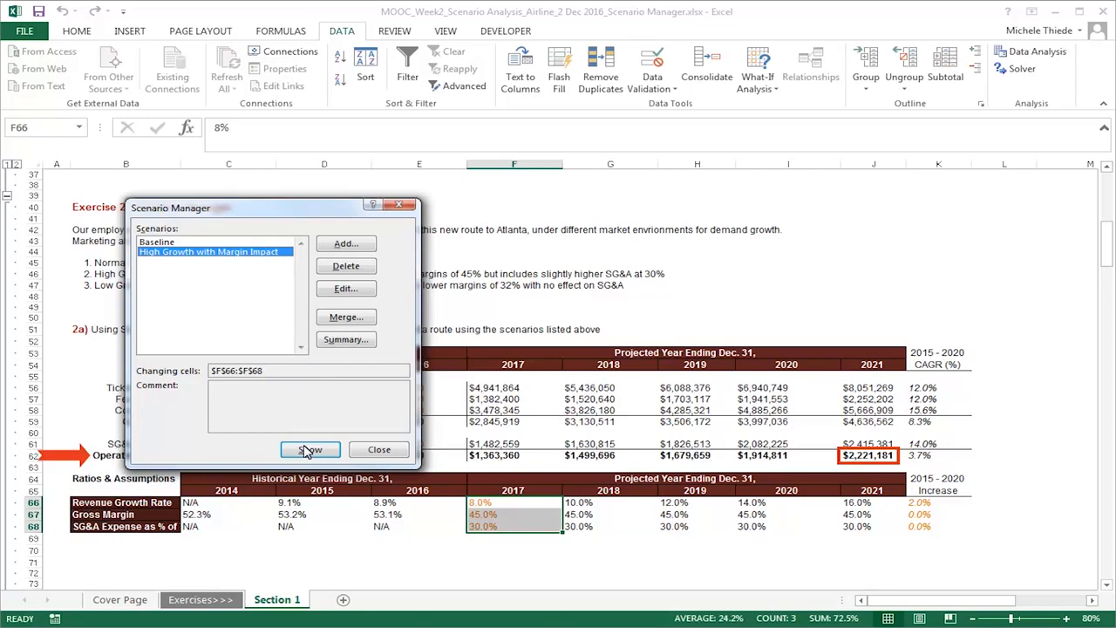
mouse_move(260, 256)
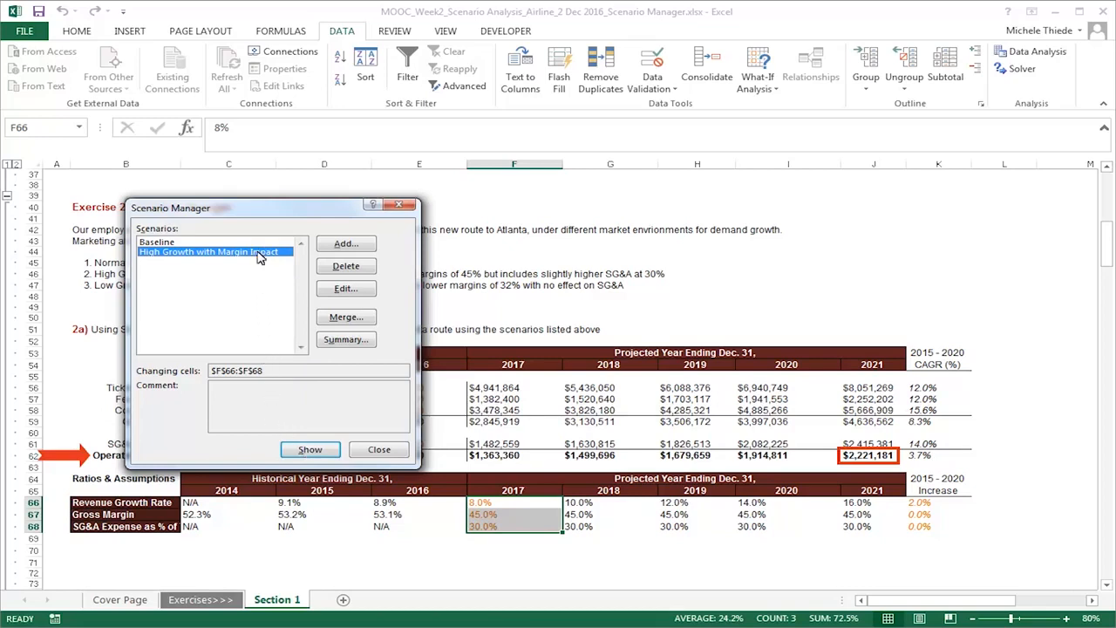
click(157, 242)
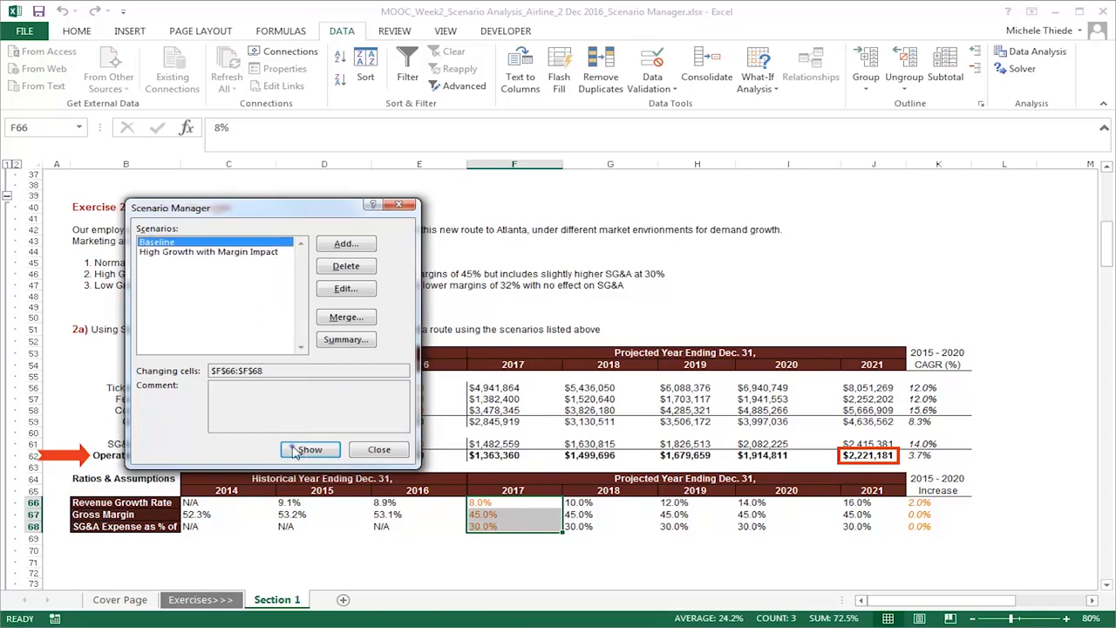
click(309, 449)
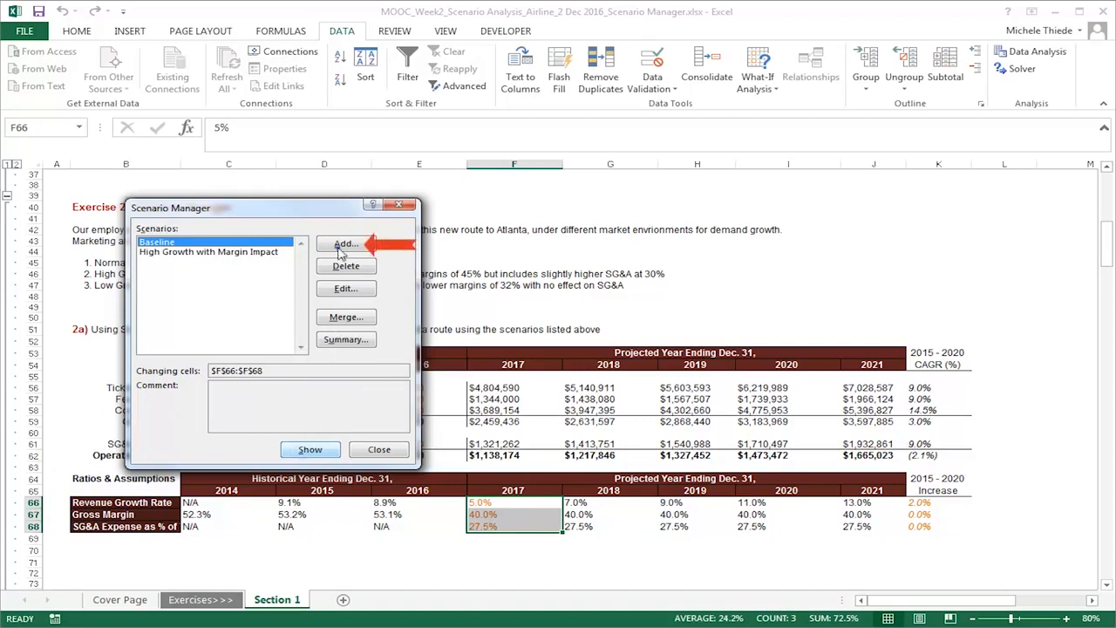
Add a third scenario named 'Low Growth with Margin Impact' on F66:F68.
click(345, 243)
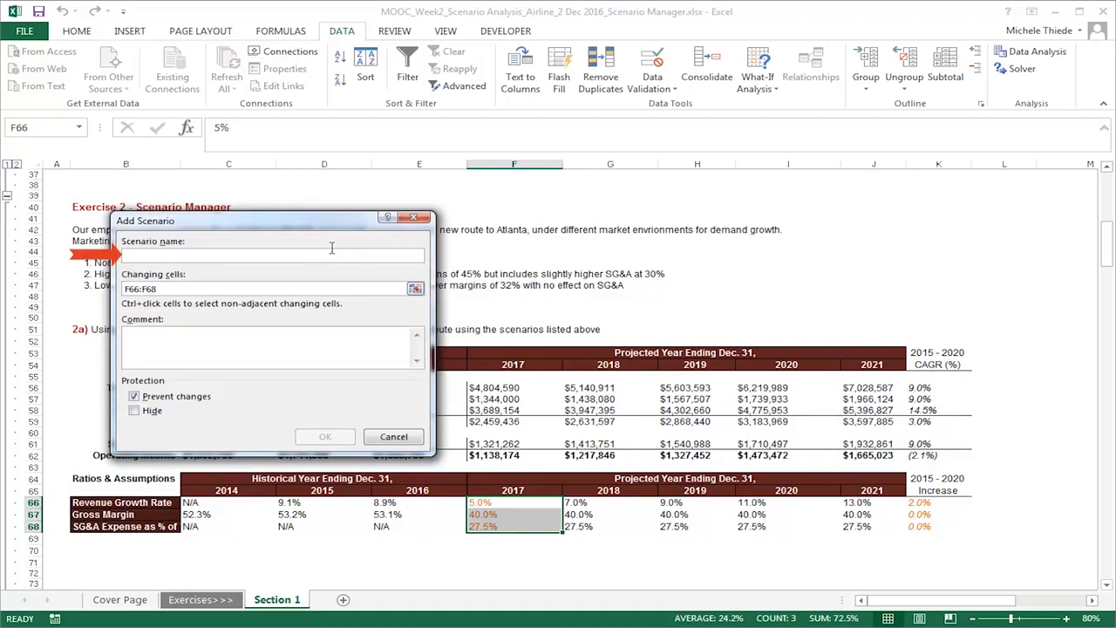
text(Low Growth with Margin Impact)
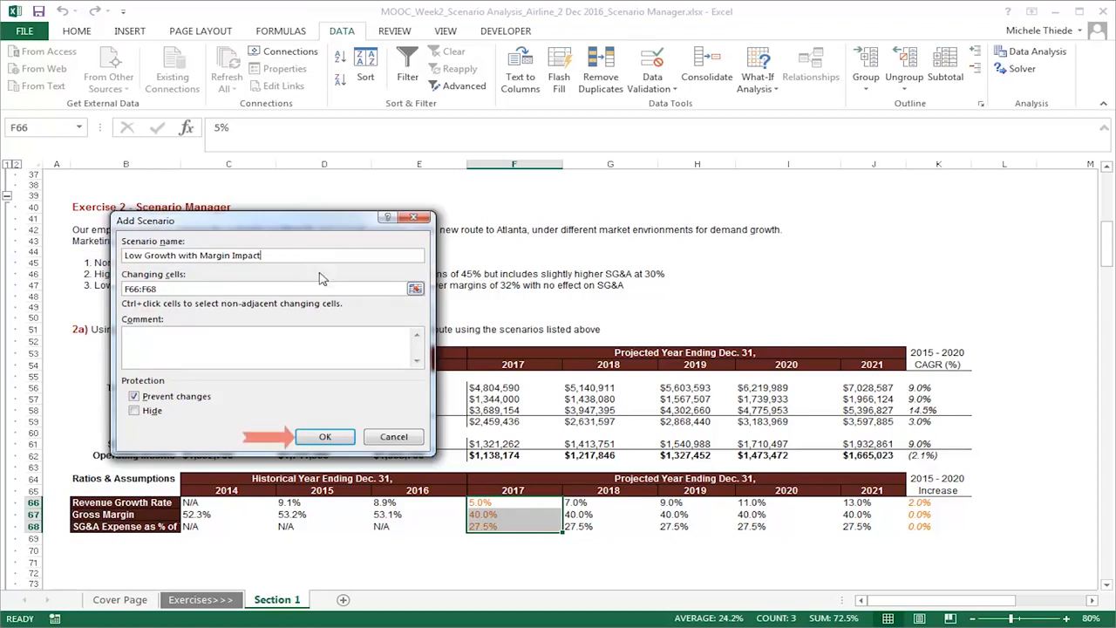
click(325, 437)
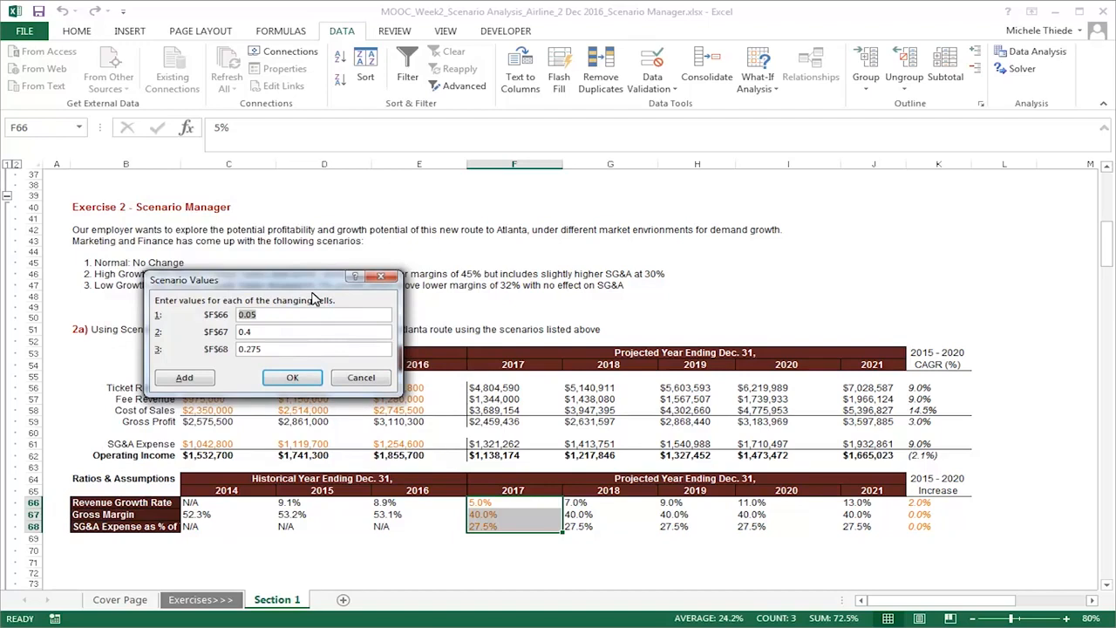
Enter Low Growth values 0.03, 0.32 and 0.3 for F66:F68 and save.
click(314, 314)
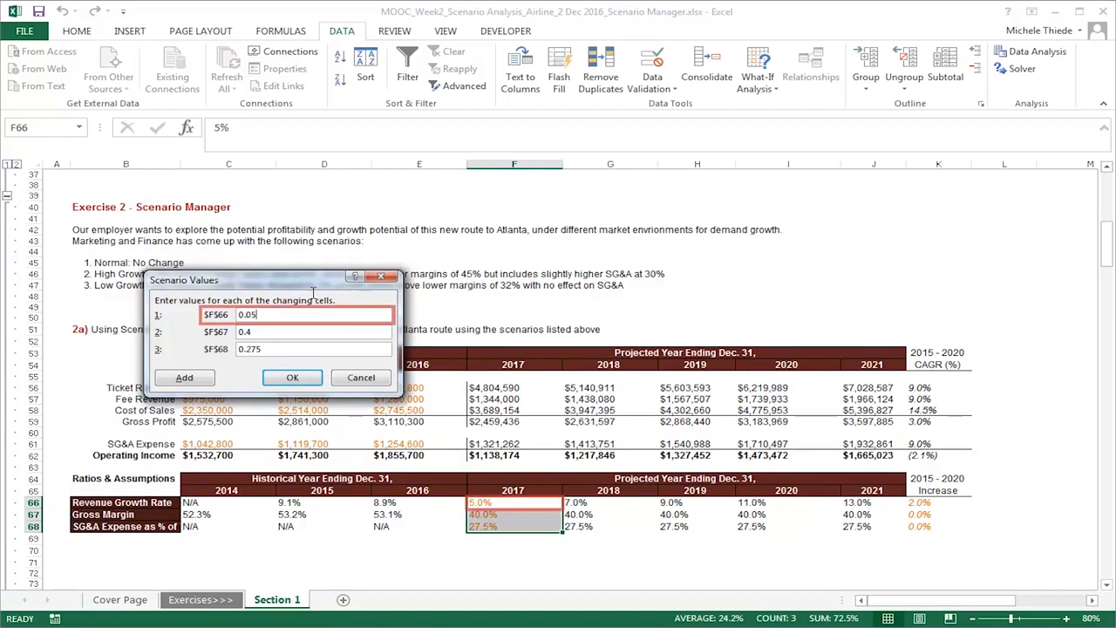
text(0.03)
click(314, 348)
text(0.3)
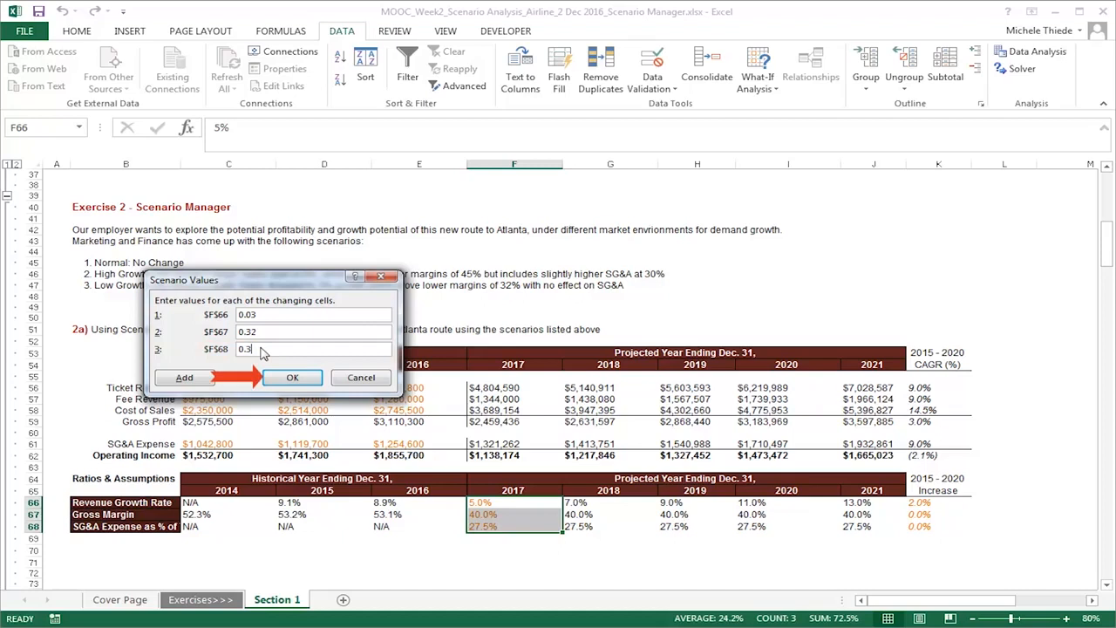
click(292, 377)
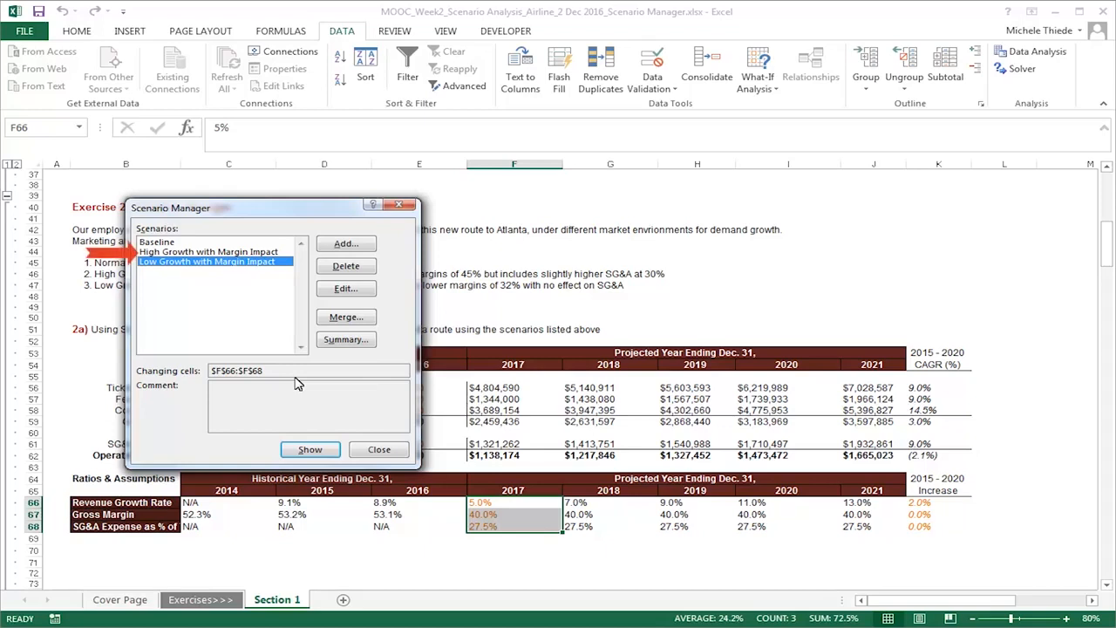
Show High Growth (2021 operating income $2,221,181), then show the Low Growth scenario.
click(209, 252)
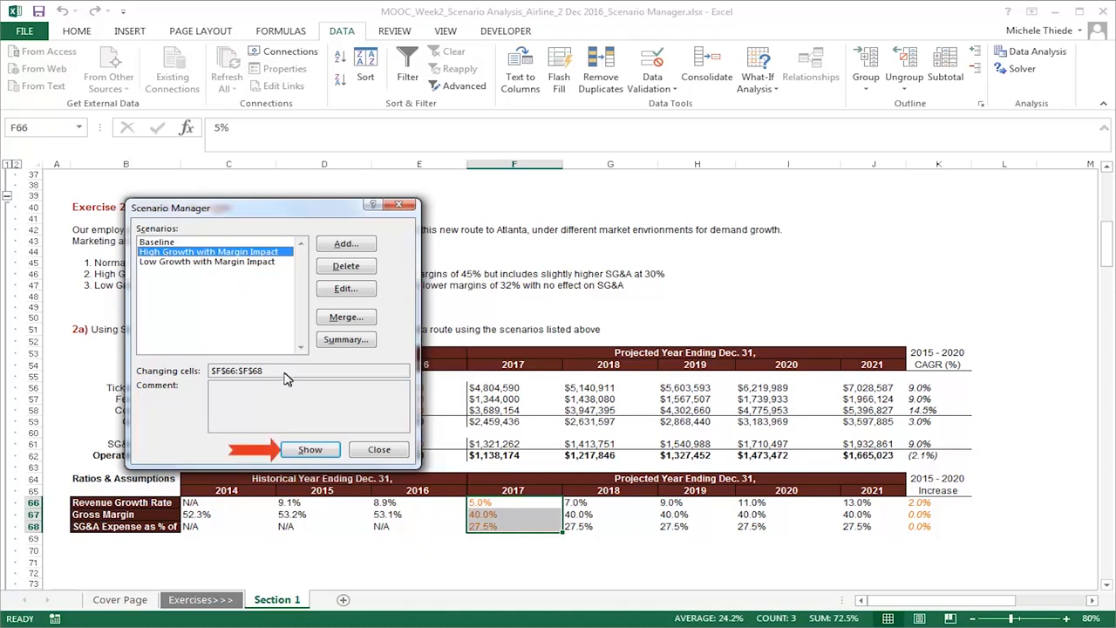
click(310, 449)
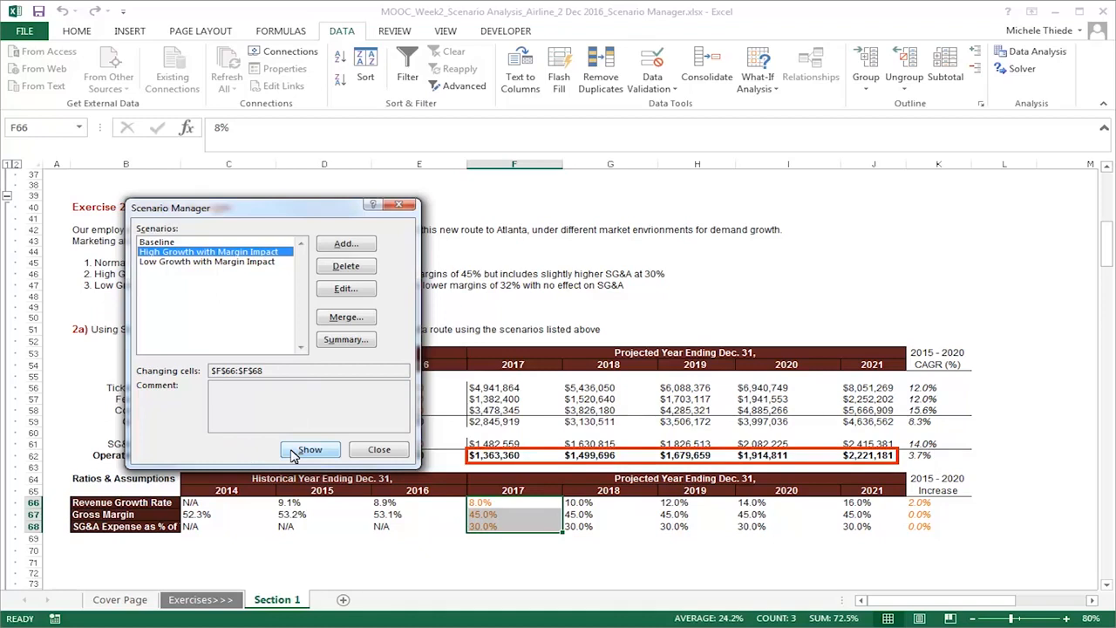
click(310, 449)
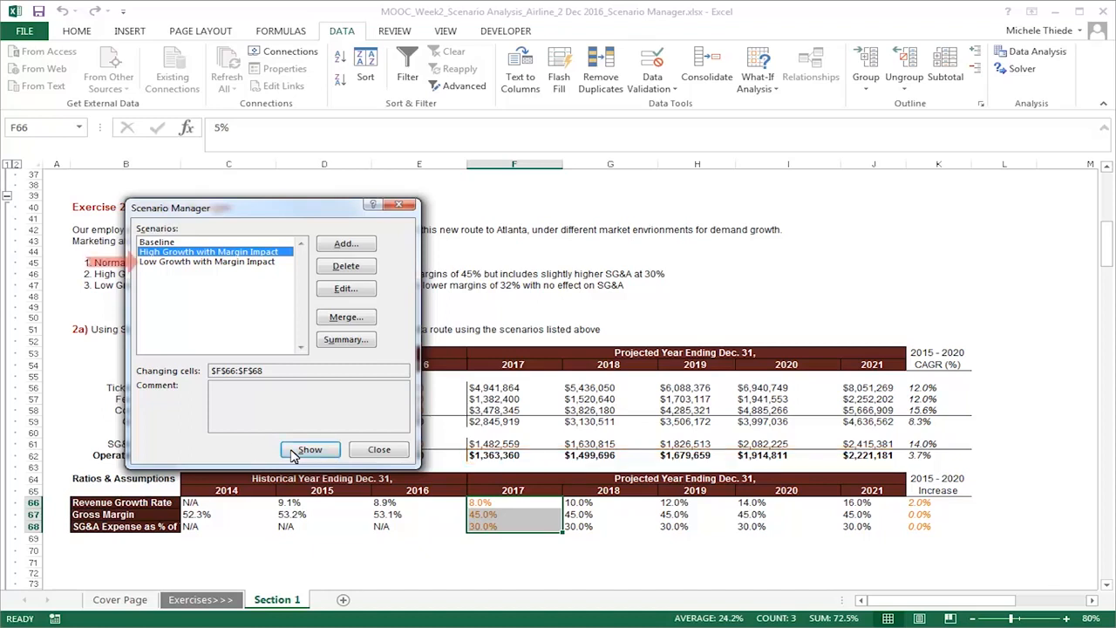
click(207, 261)
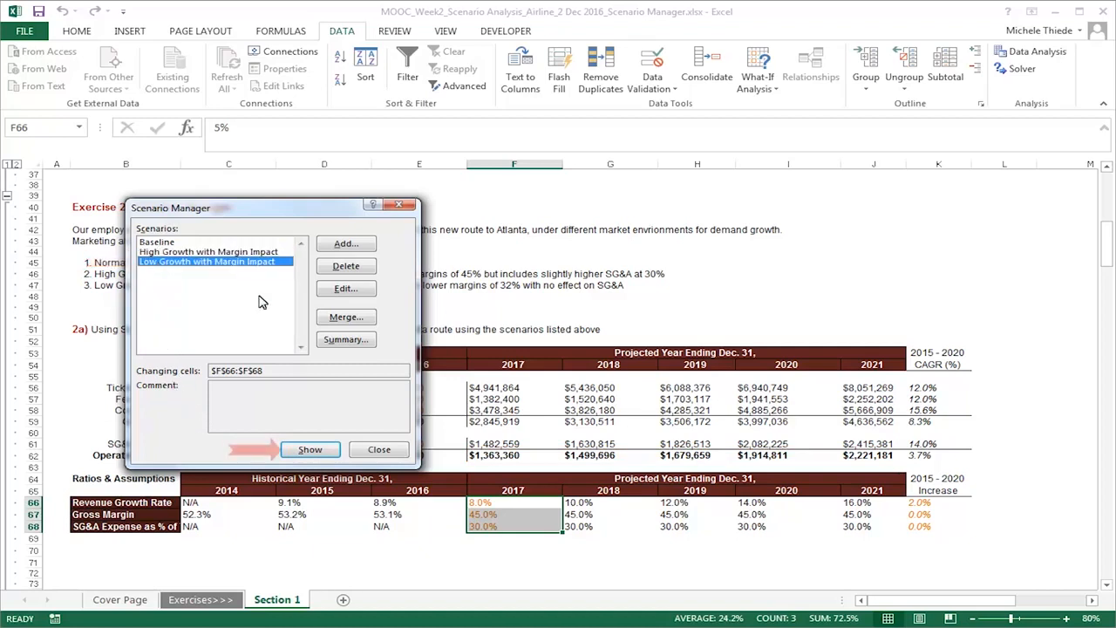
click(309, 449)
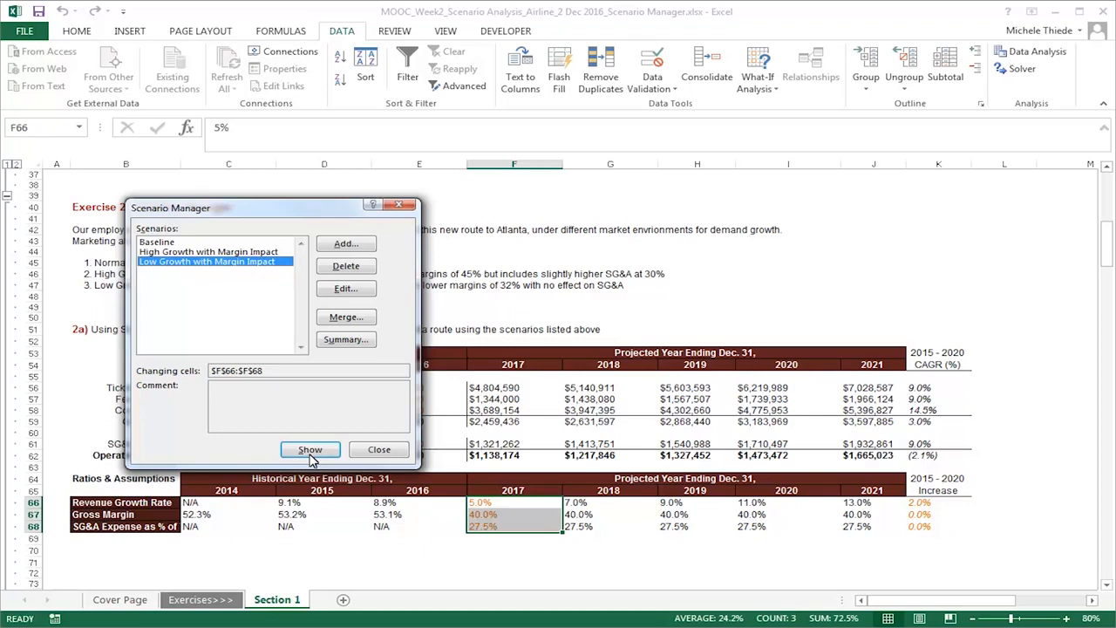
click(310, 449)
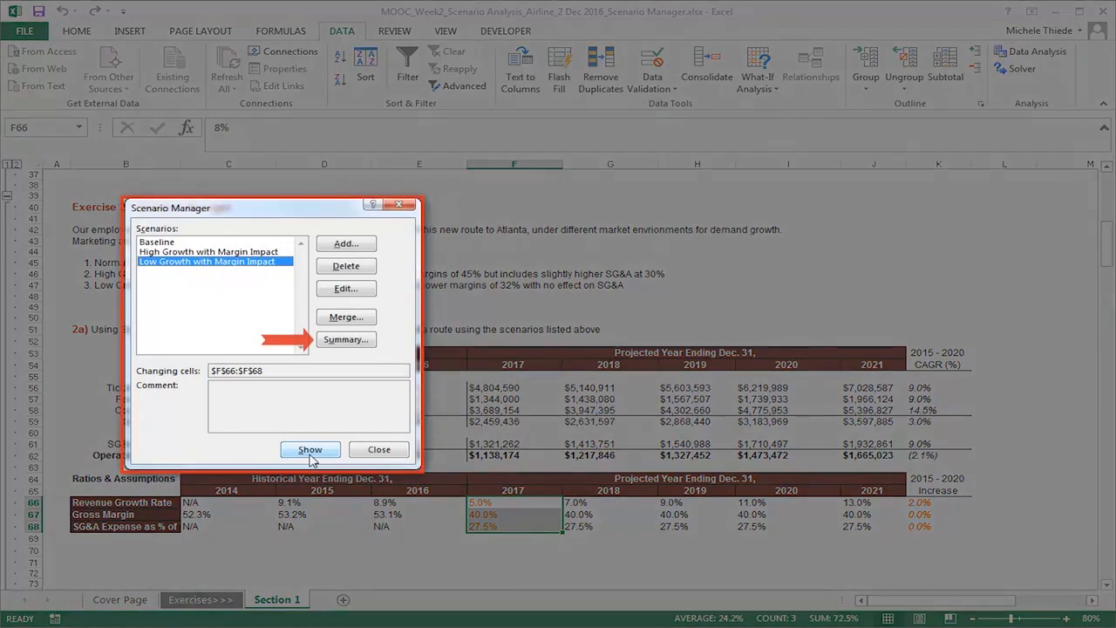
mouse_move(355, 385)
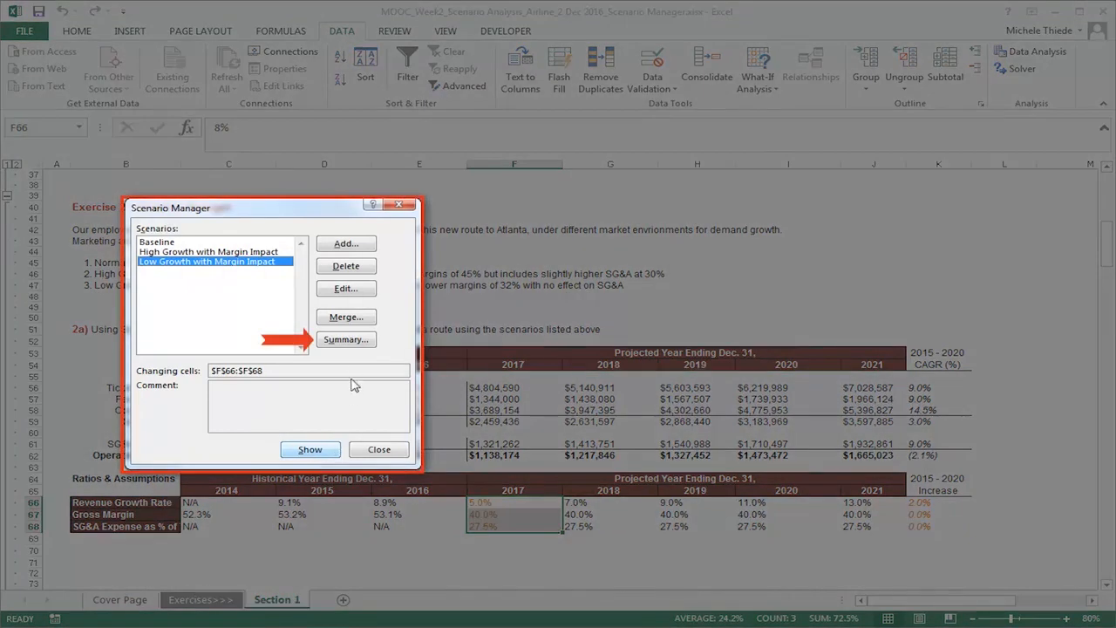
Generate a scenario summary report using result cells K56, J58, J59 and J61.
click(347, 339)
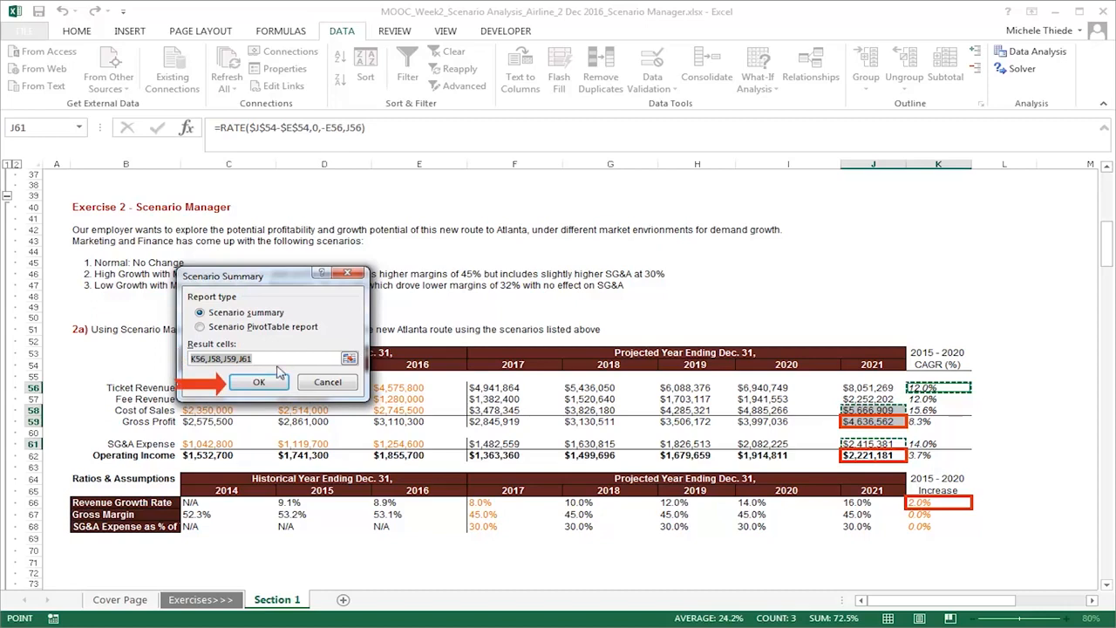
click(259, 382)
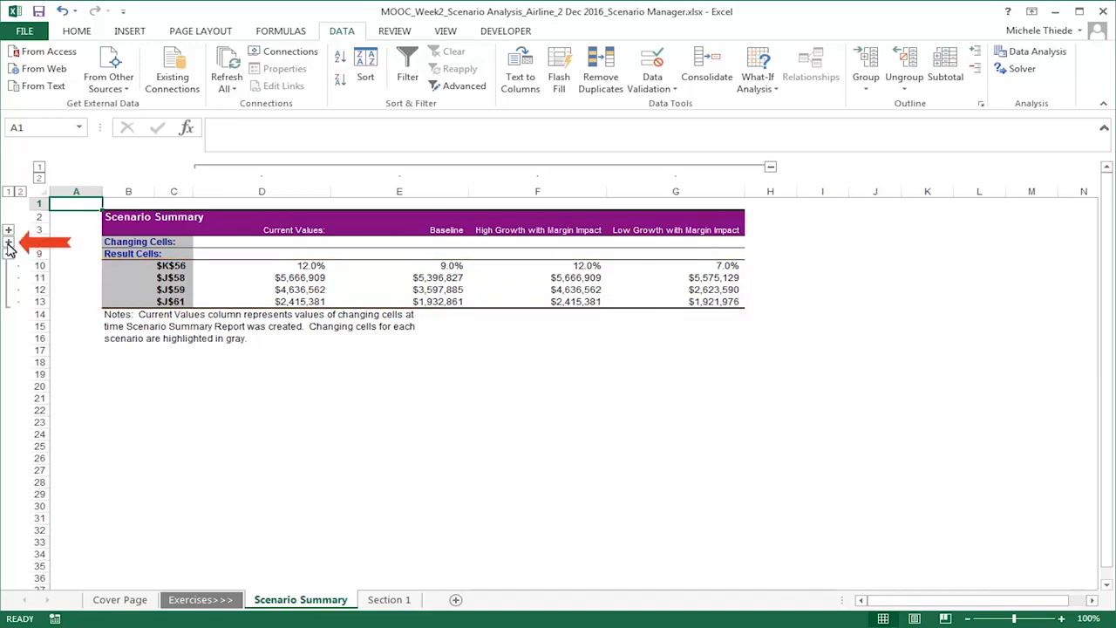
Expand the Scenario Summary outline to show the F66–F68 changing-cell values for each scenario.
click(8, 241)
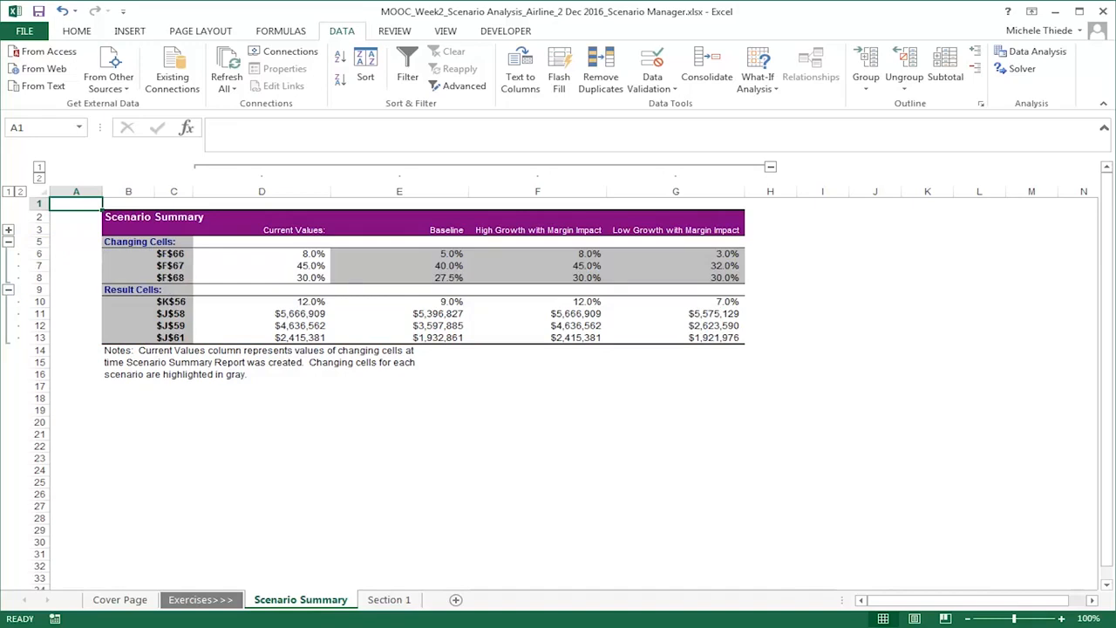